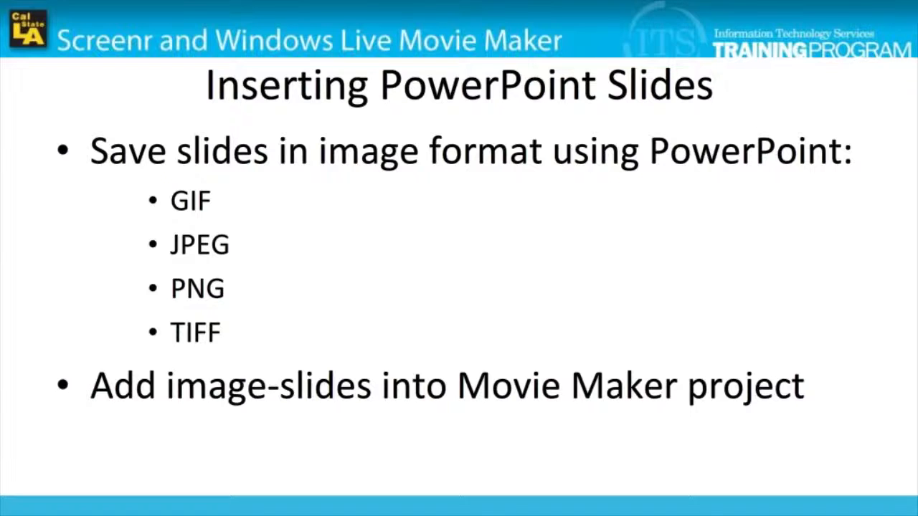
# Select the second storyboard clip and start Add videos and photos from the Home ribbon
pyautogui.click(199, 244)
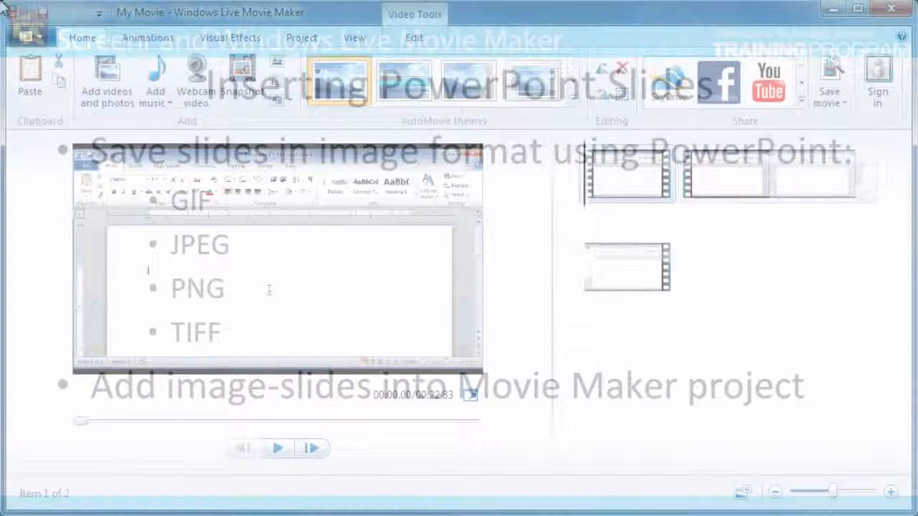
pyautogui.click(778, 175)
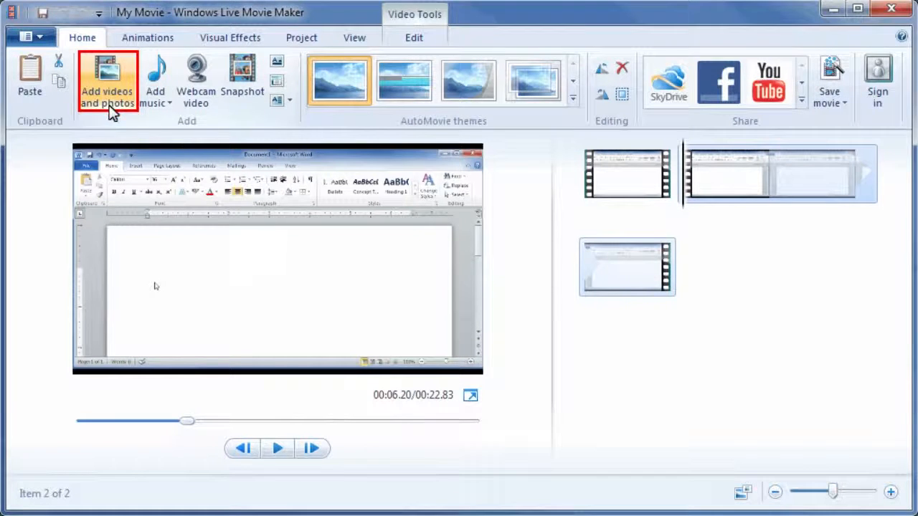
pyautogui.click(106, 79)
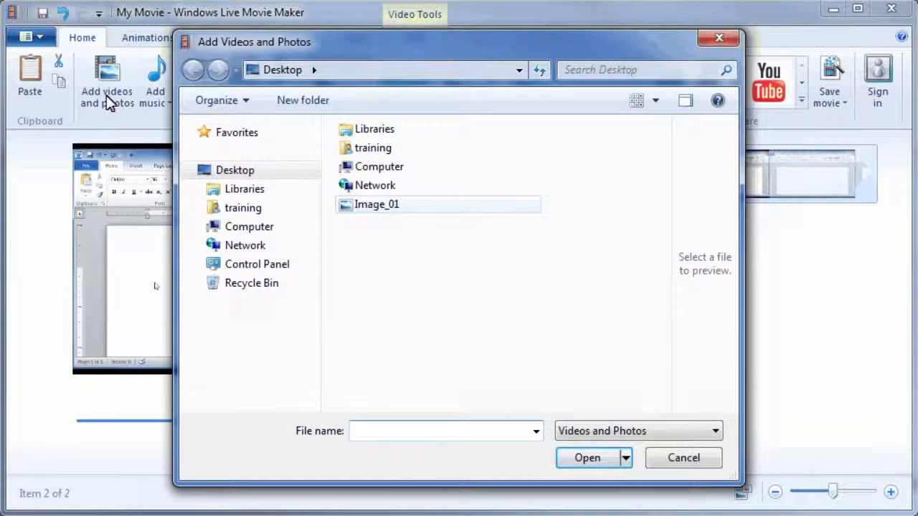
# Insert the Image_01 picture from the Desktop as the third storyboard item
pyautogui.click(236, 169)
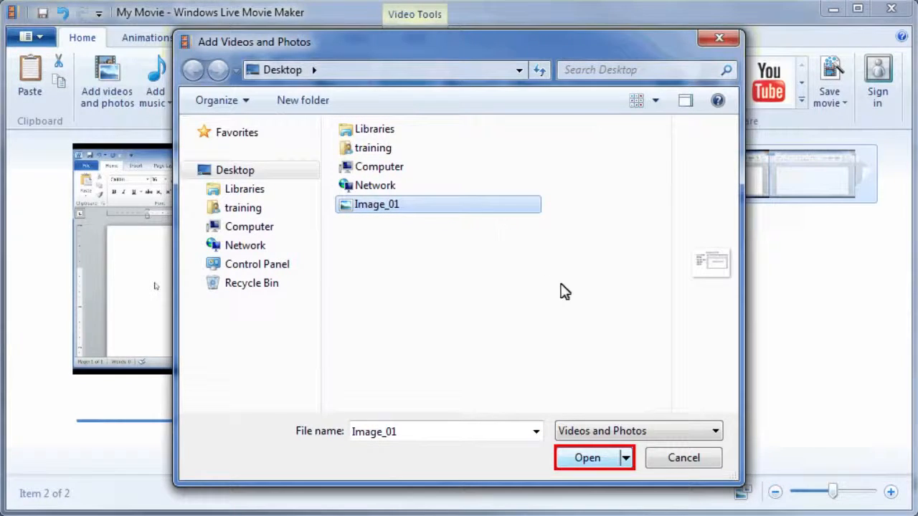
pyautogui.click(588, 457)
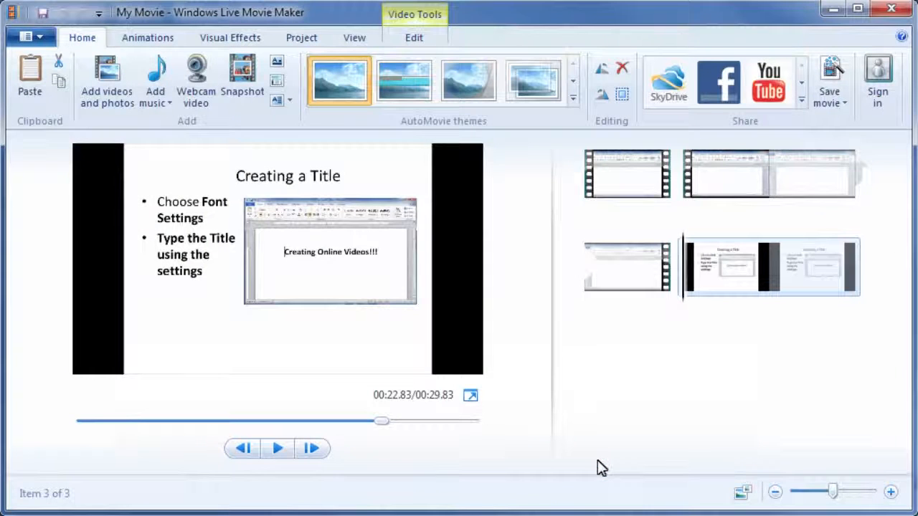
# Select the inserted Image_01 slide and show its Video Tools Edit settings (7.00 s duration)
pyautogui.click(768, 267)
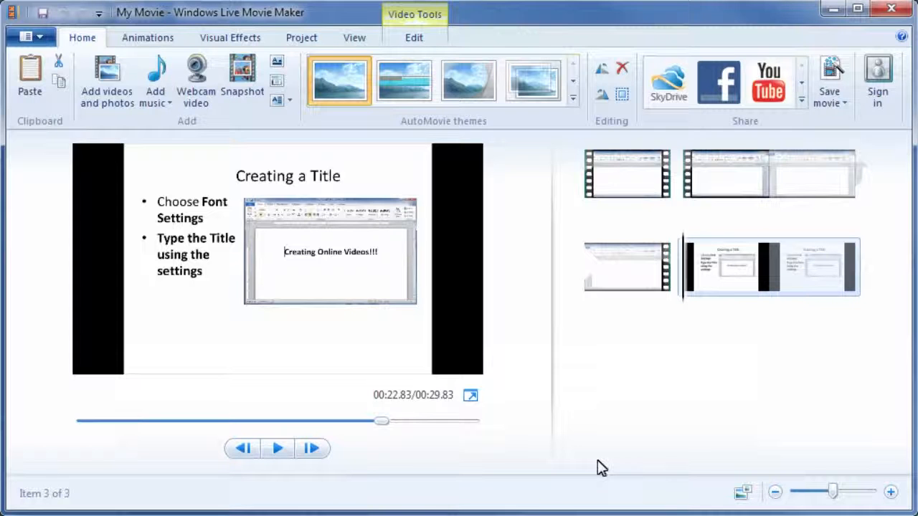
pyautogui.click(769, 269)
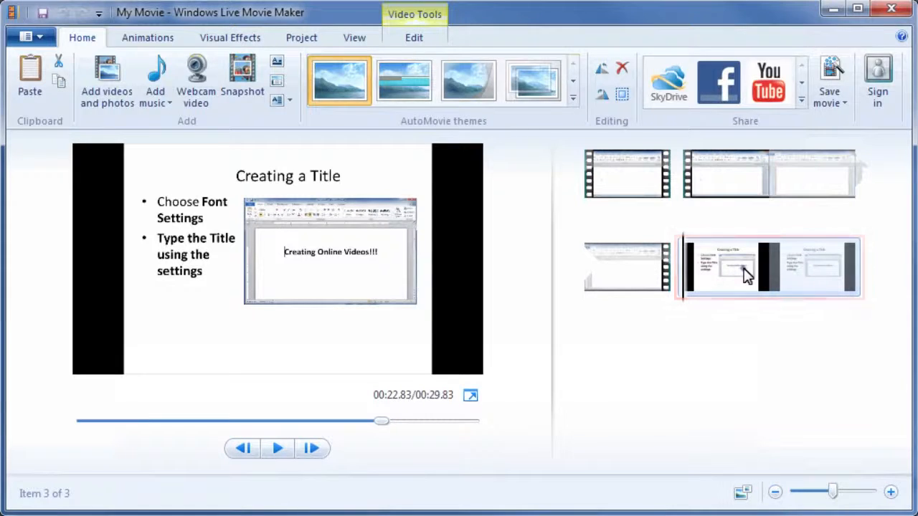
pyautogui.click(413, 37)
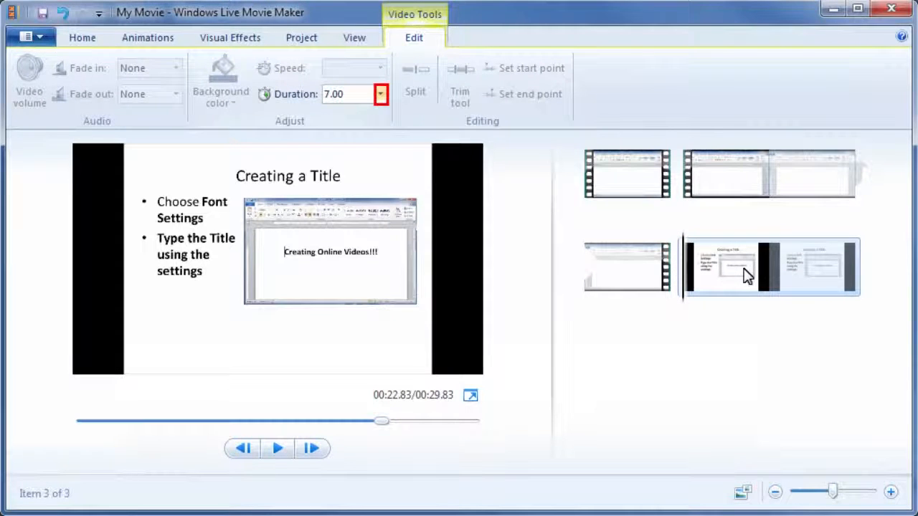
# Set the Image_01 slide's duration to 5.00 seconds
pyautogui.click(381, 94)
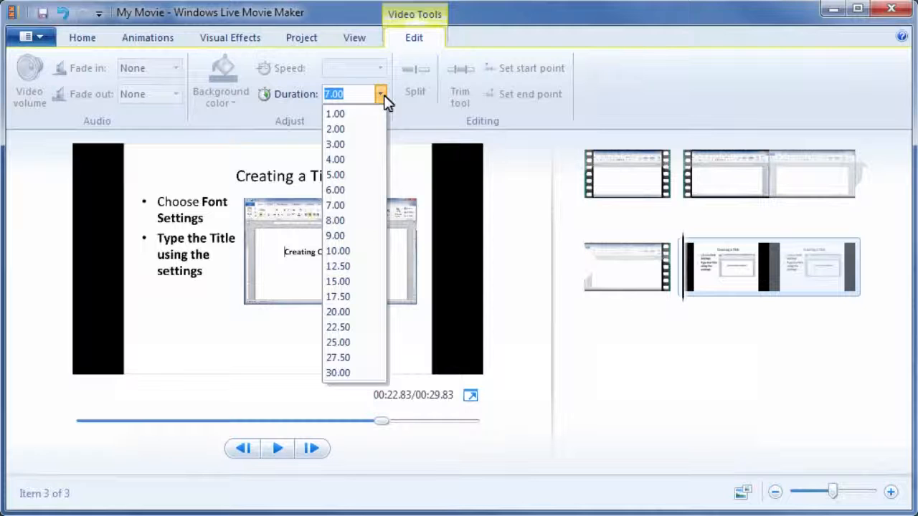
pyautogui.moveTo(336, 175)
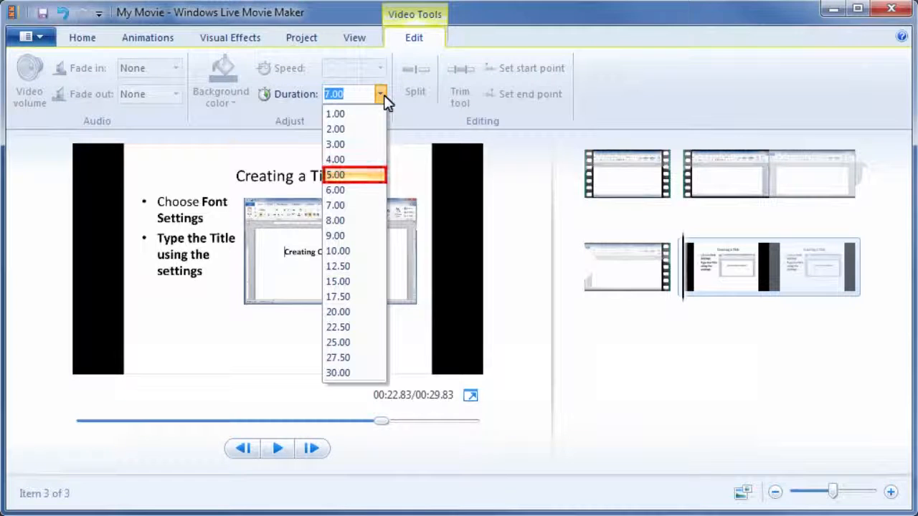
pyautogui.click(336, 175)
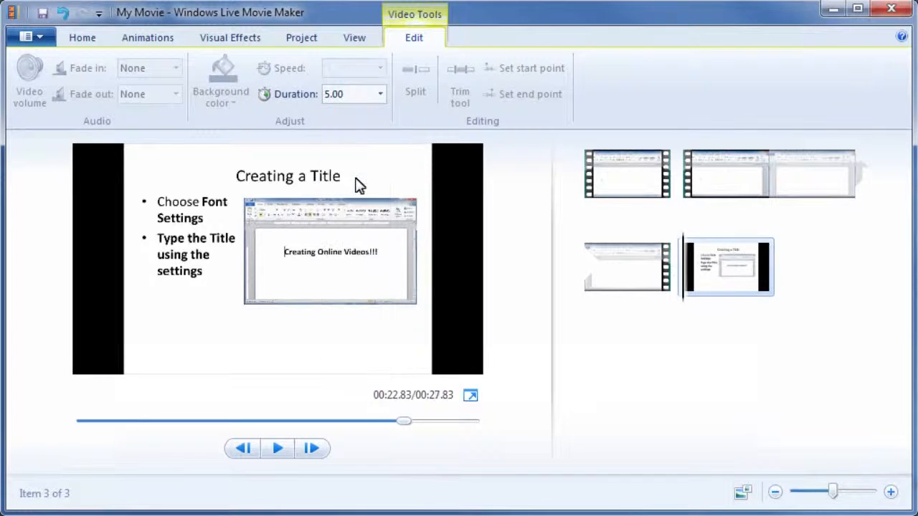